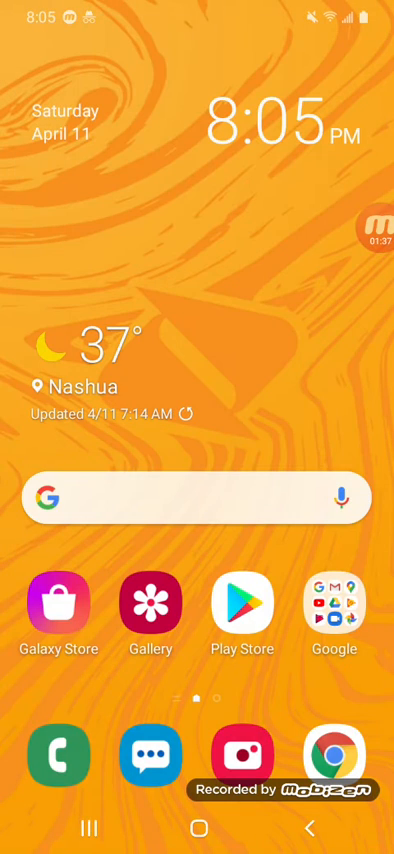
# Launch the Google Play Store from the home screen
pyautogui.click(240, 604)
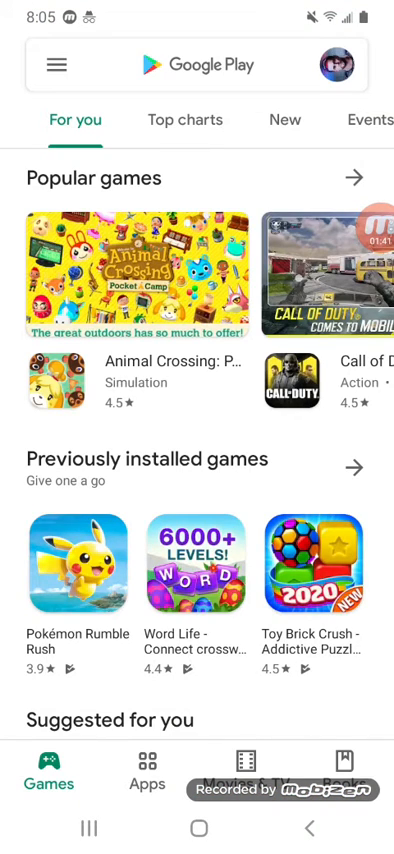
# Search 'Raid' and open the RAID: Shadow Legends store page from the suggestions
pyautogui.click(196, 64)
pyautogui.write('Ra')
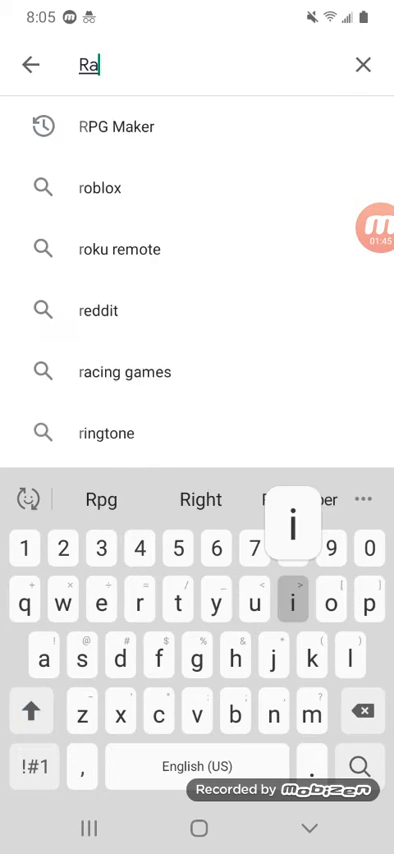
pyautogui.write('id')
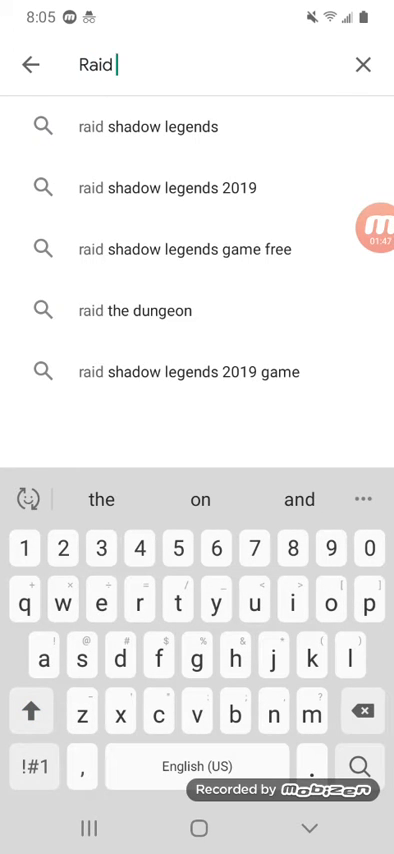
pyautogui.click(150, 126)
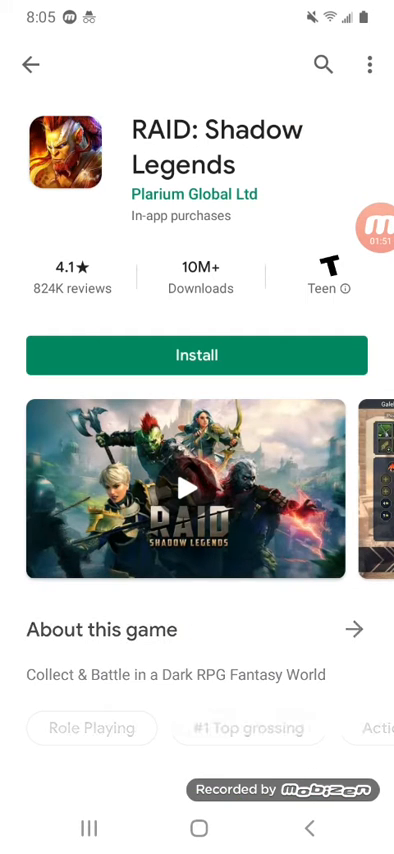
pyautogui.scroll(-3)
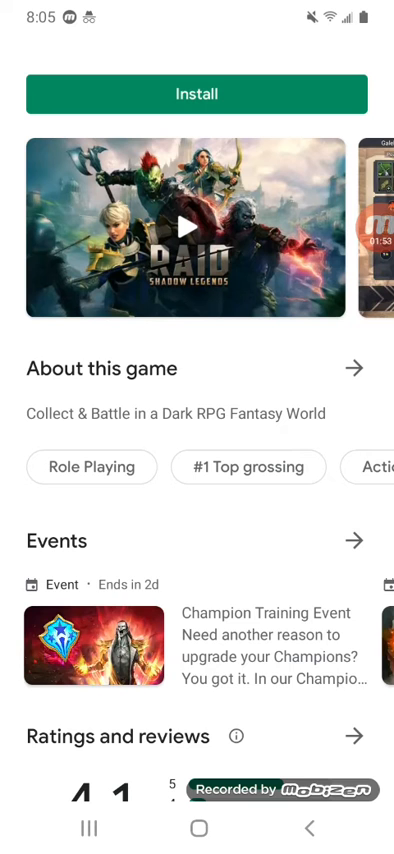
# Expand 'About this game' and scroll through the RAID: Shadow Legends description
pyautogui.click(352, 368)
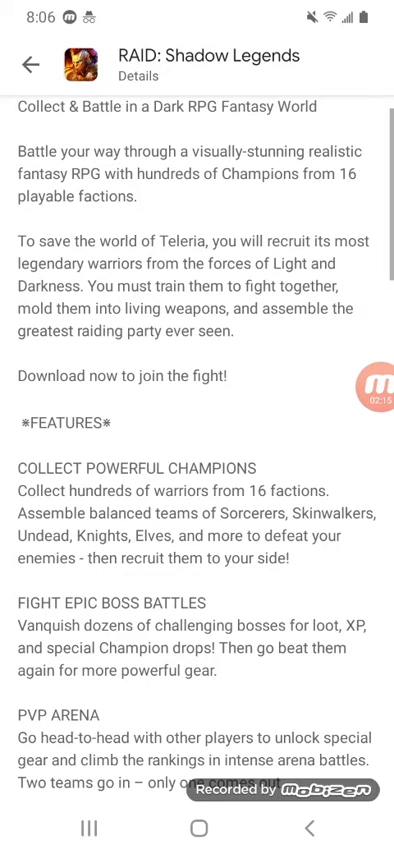
pyautogui.scroll(3)
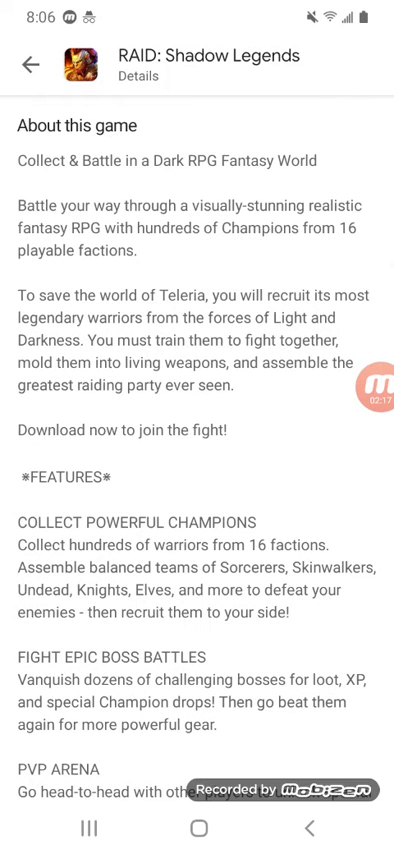